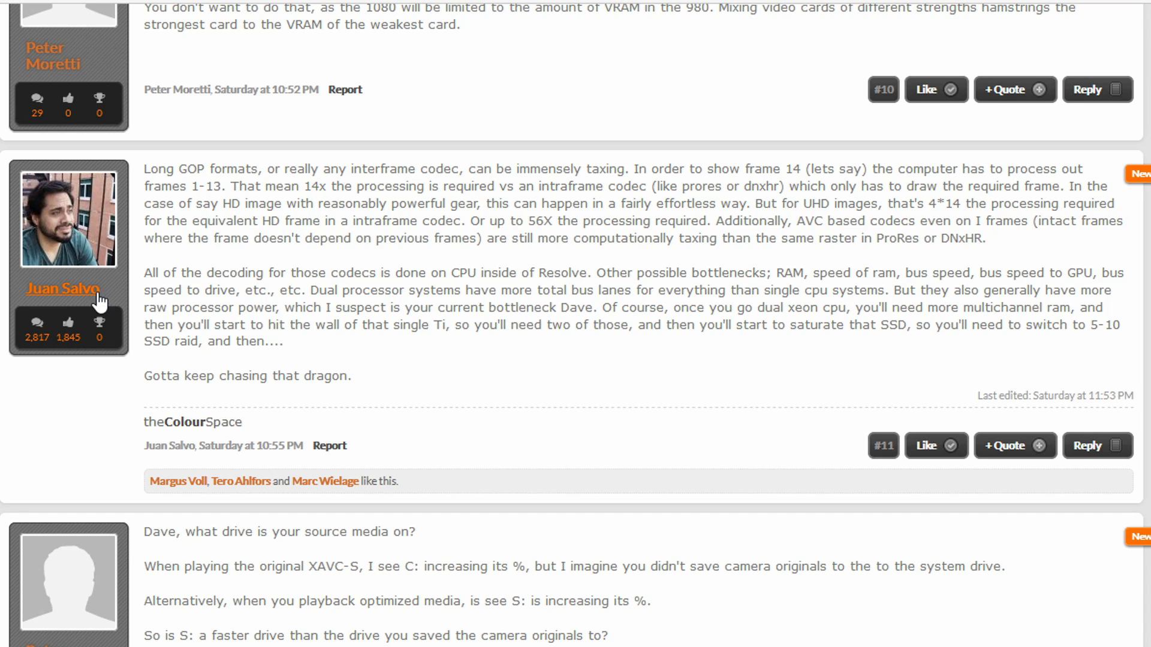
mouse_move(616, 415)
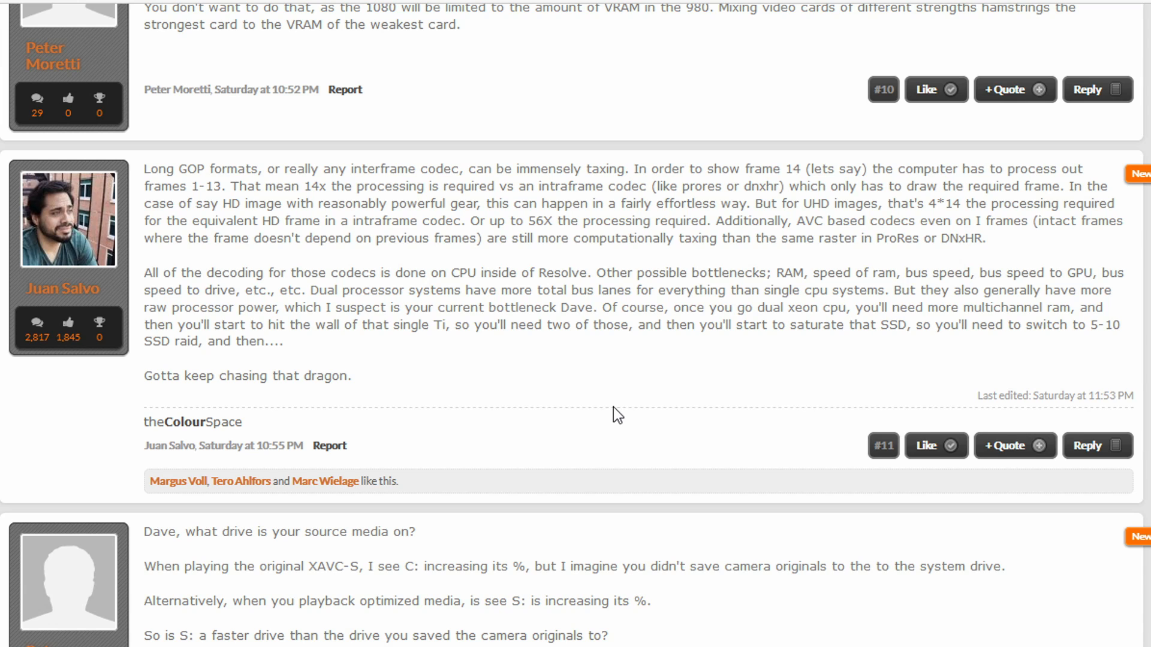
mouse_move(570, 391)
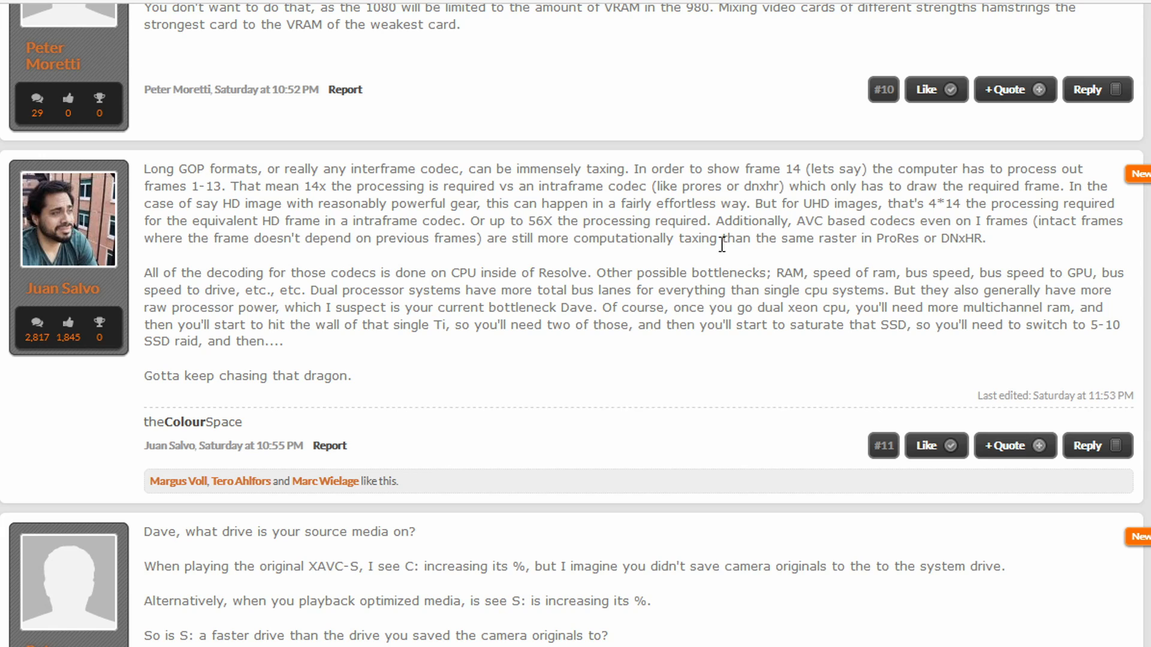
mouse_move(506, 240)
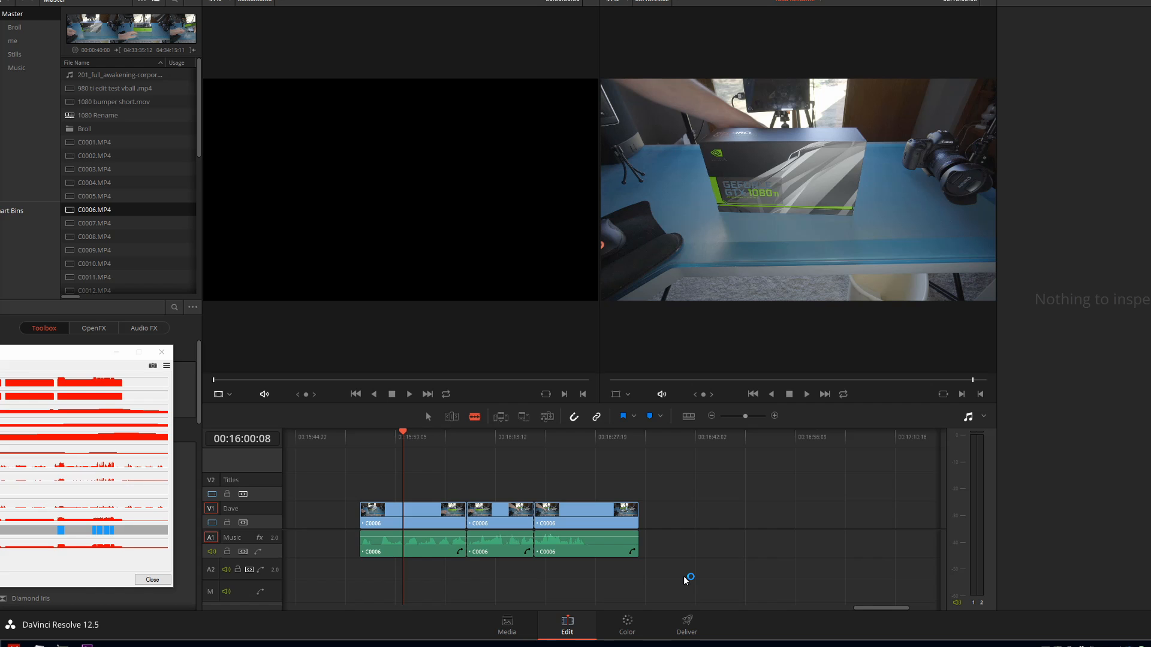
left_click(626, 624)
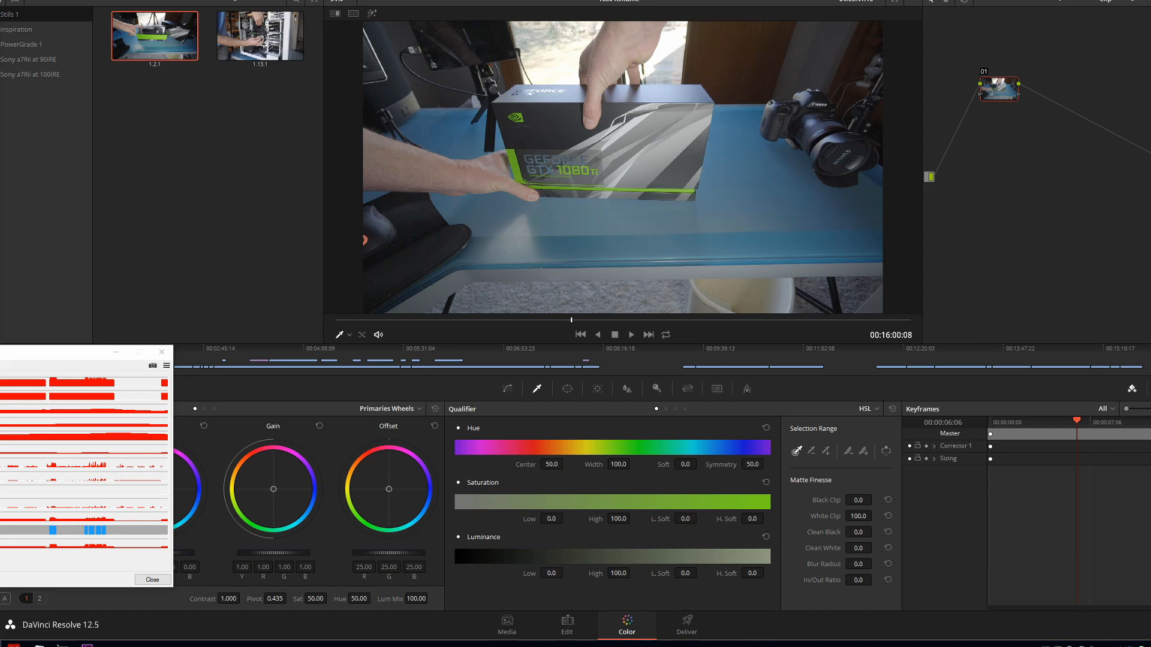
left_click(566, 624)
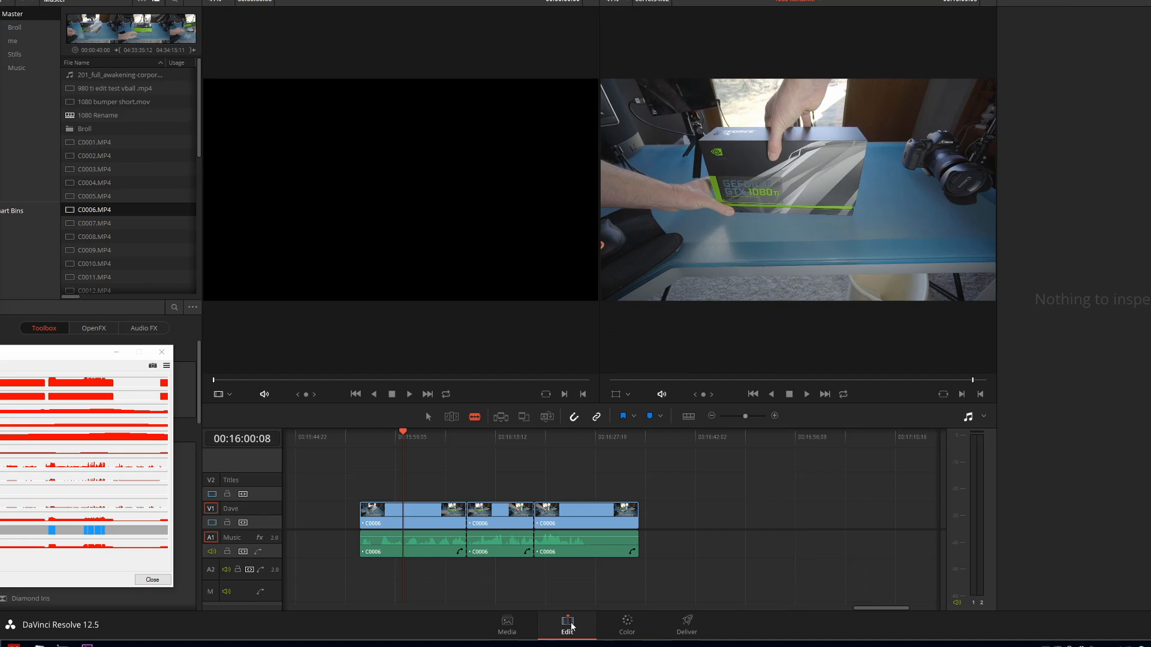